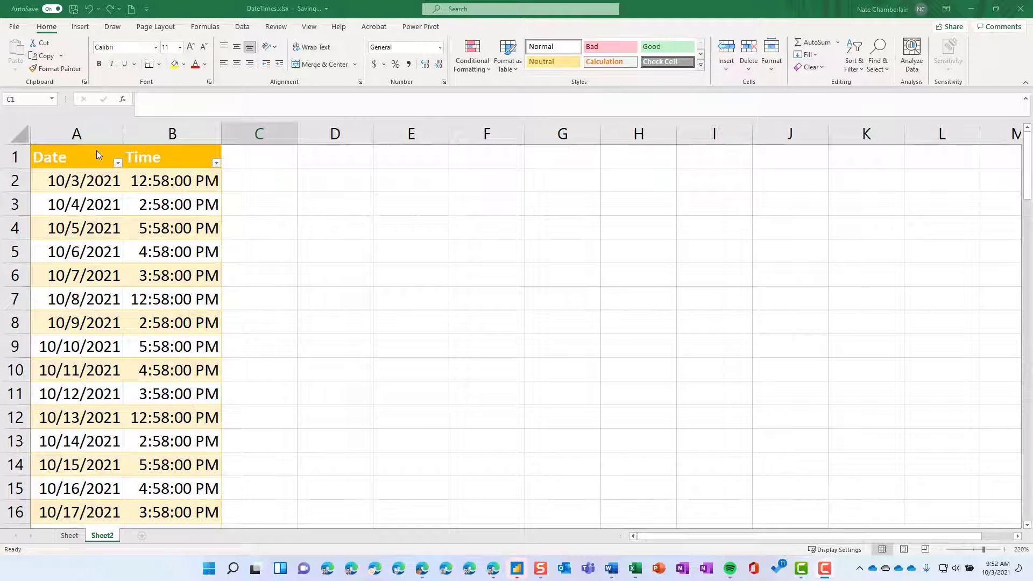
pyautogui.moveTo(195, 193)
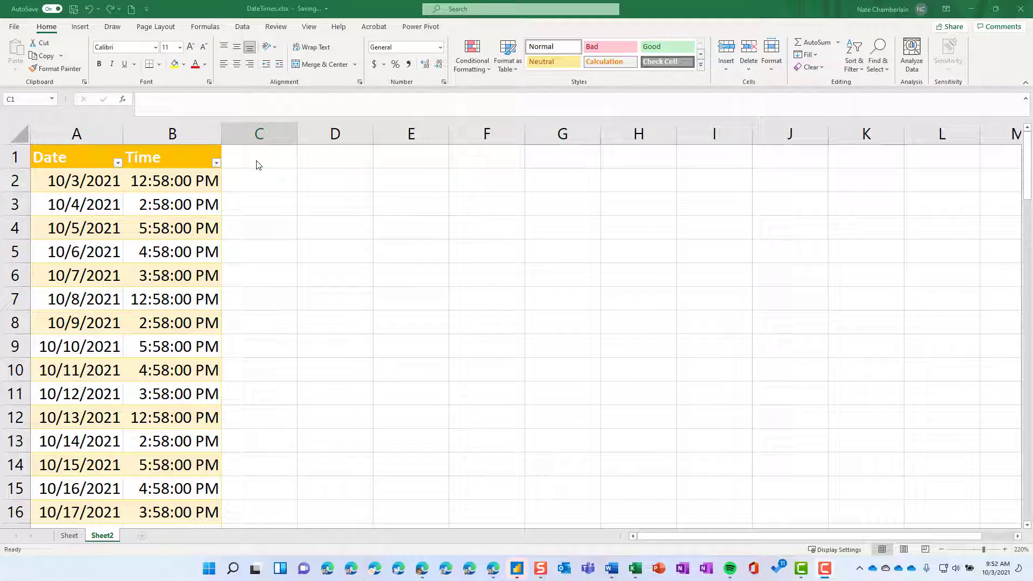
# Add a DateTime header in C1 and enter =A2&B2 in C2 to join date and time.
pyautogui.click(258, 157)
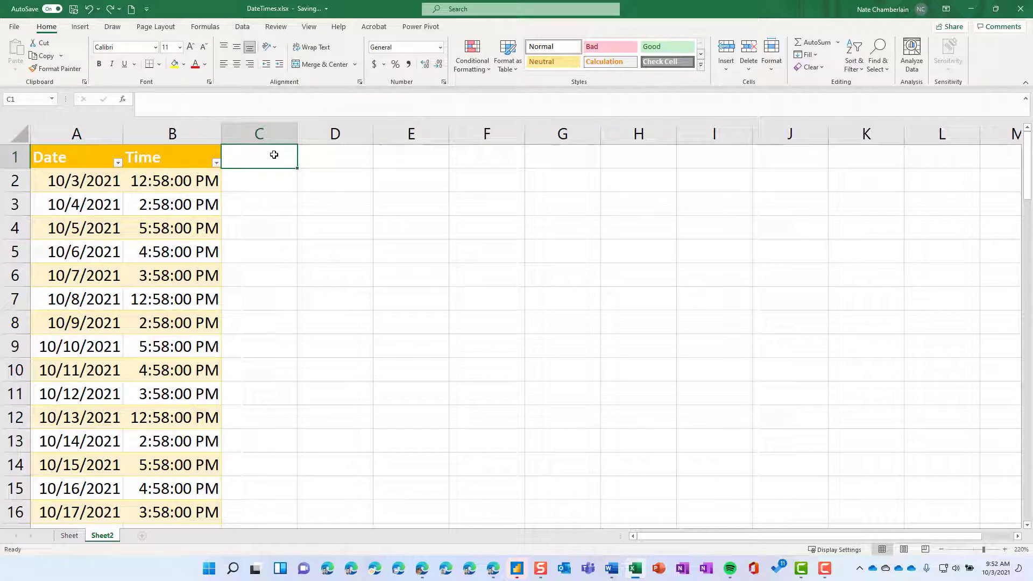
pyautogui.write('DateTime')
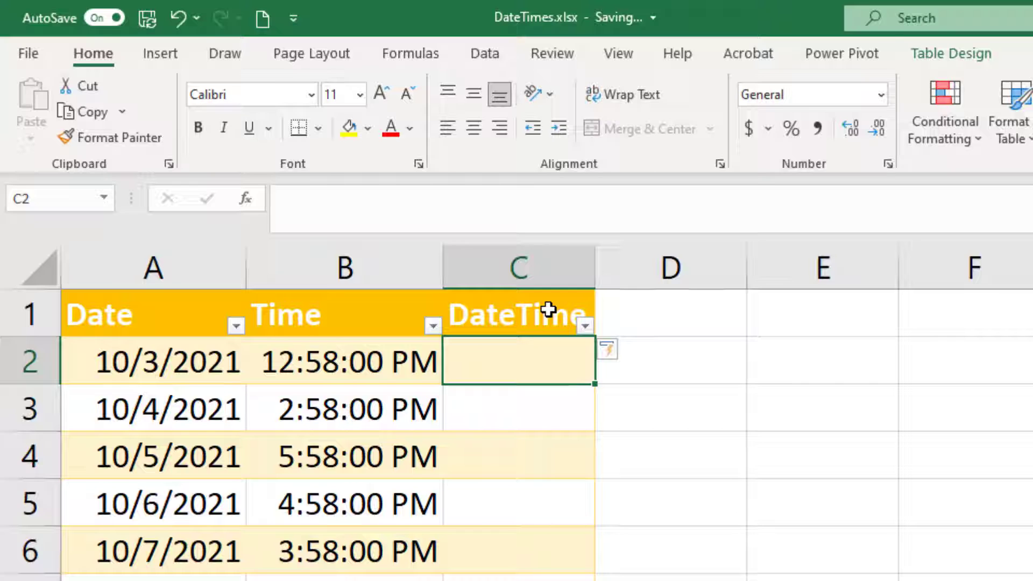
pyautogui.write('=a2')
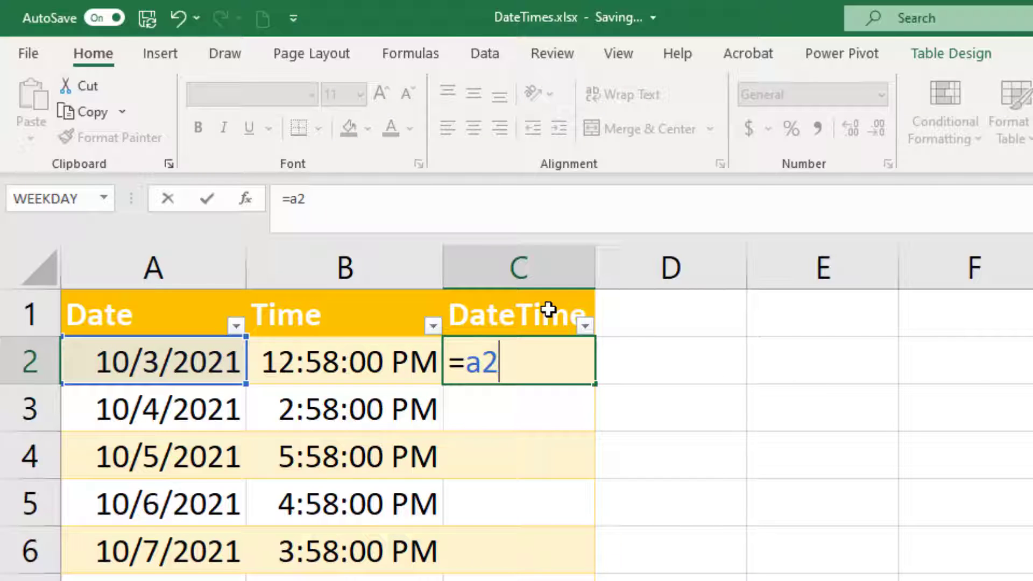
pyautogui.write('&b2')
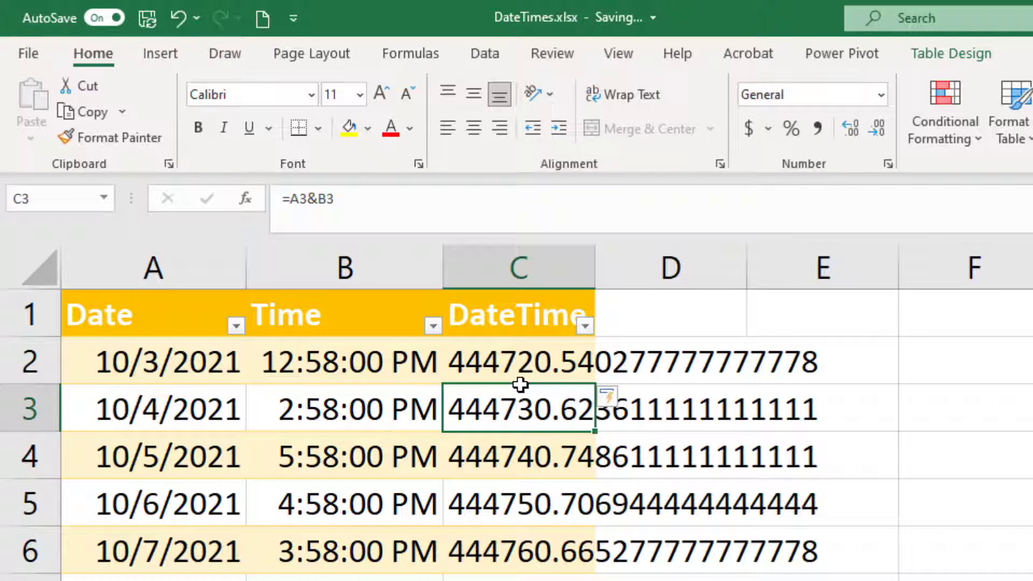
pyautogui.moveTo(522, 362)
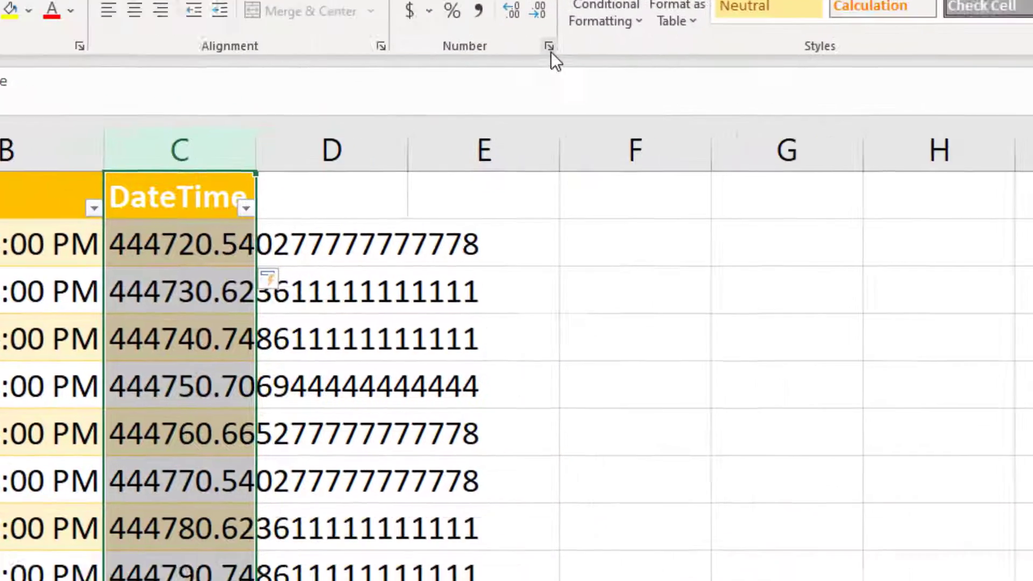
# Apply the 3/14/12 1:30 PM date-time number format to the DateTime column.
pyautogui.click(548, 45)
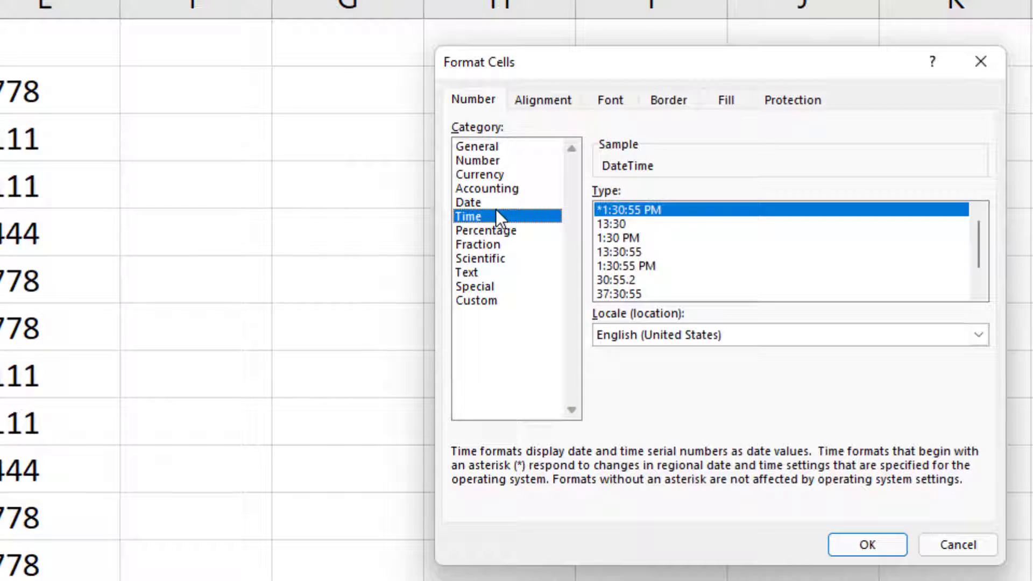
pyautogui.click(468, 202)
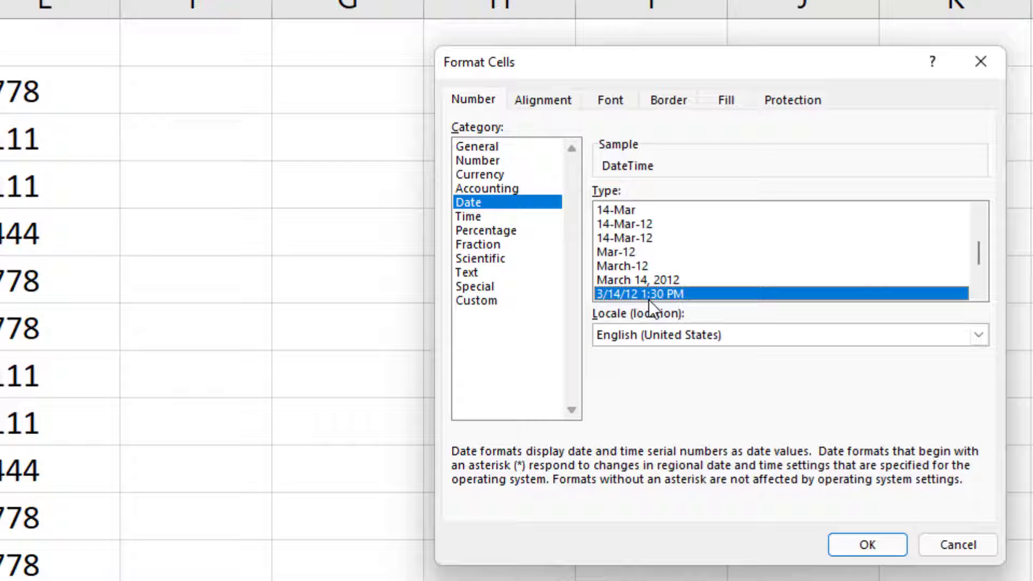
pyautogui.click(867, 545)
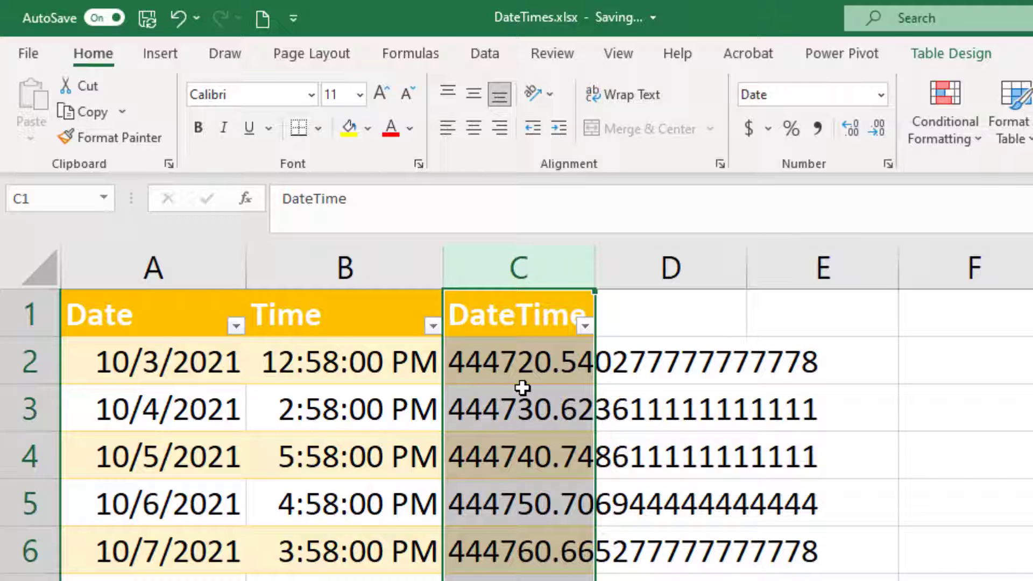
pyautogui.moveTo(508, 369)
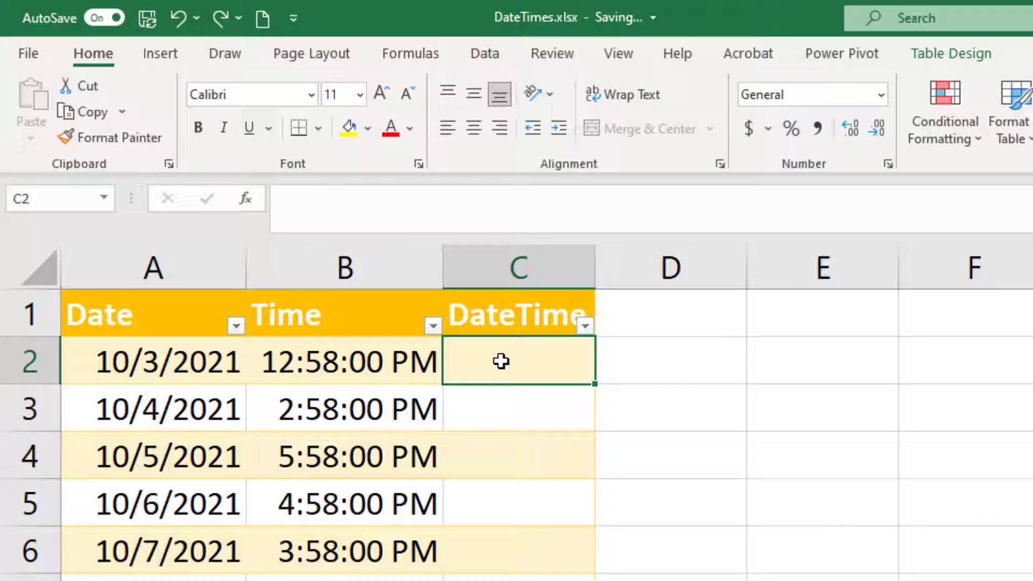
pyautogui.moveTo(328, 392)
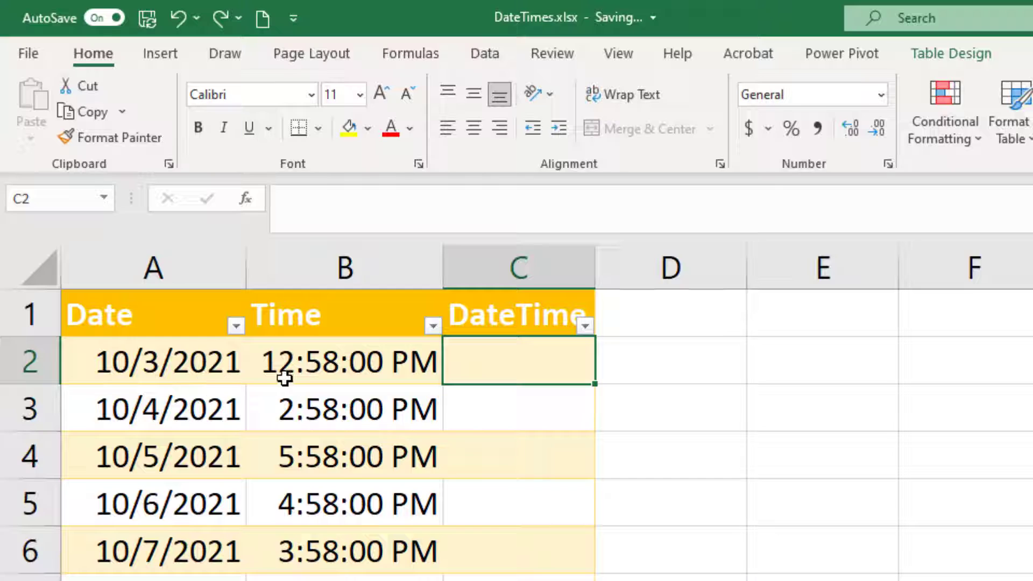
pyautogui.moveTo(275, 376)
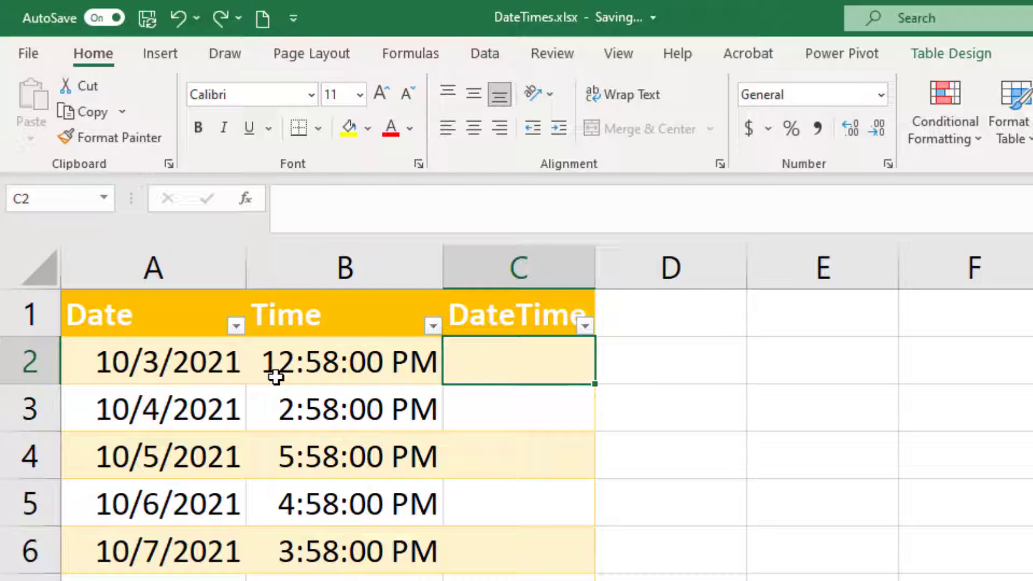
pyautogui.moveTo(310, 367)
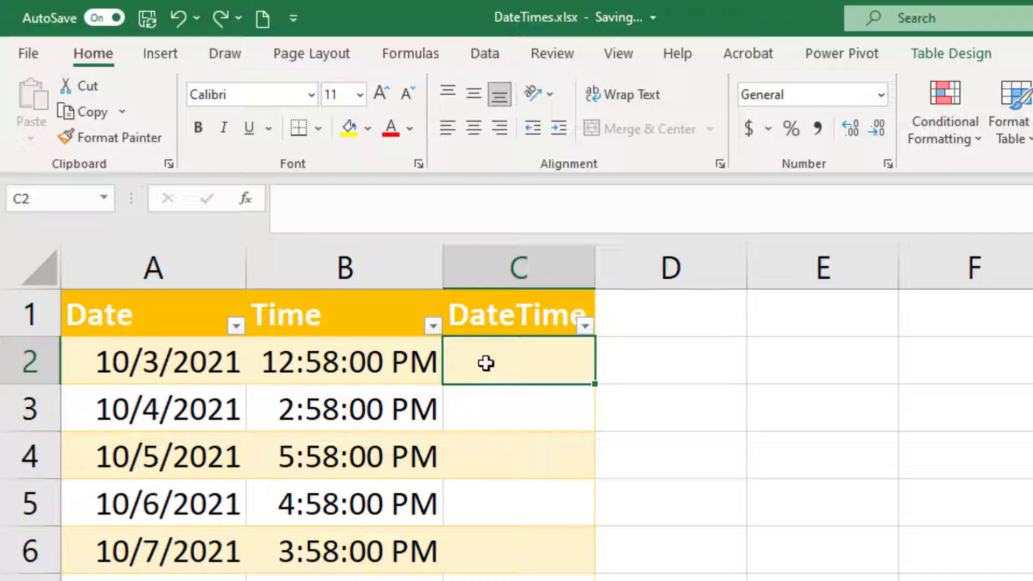
pyautogui.write('=')
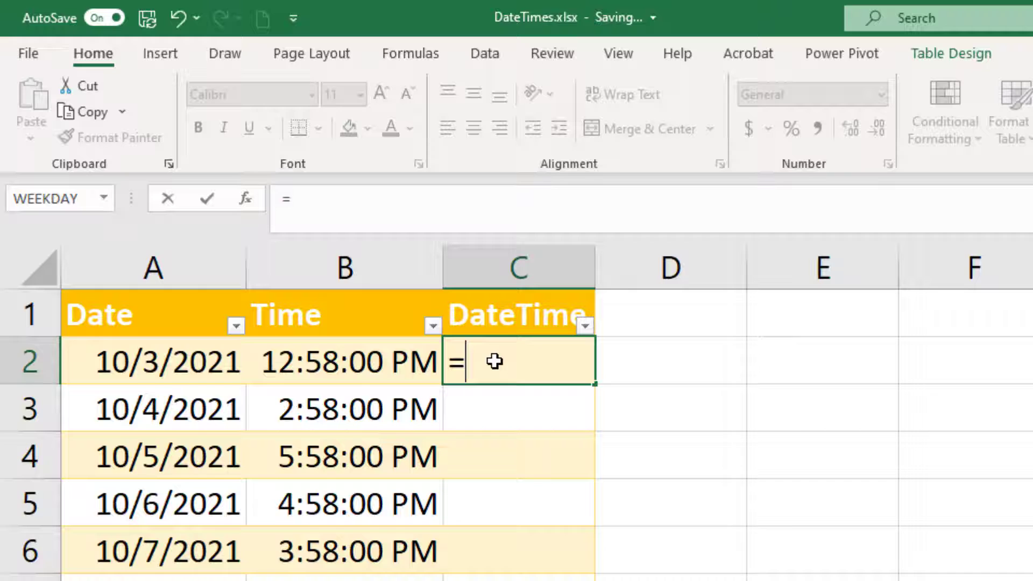
pyautogui.write('text(')
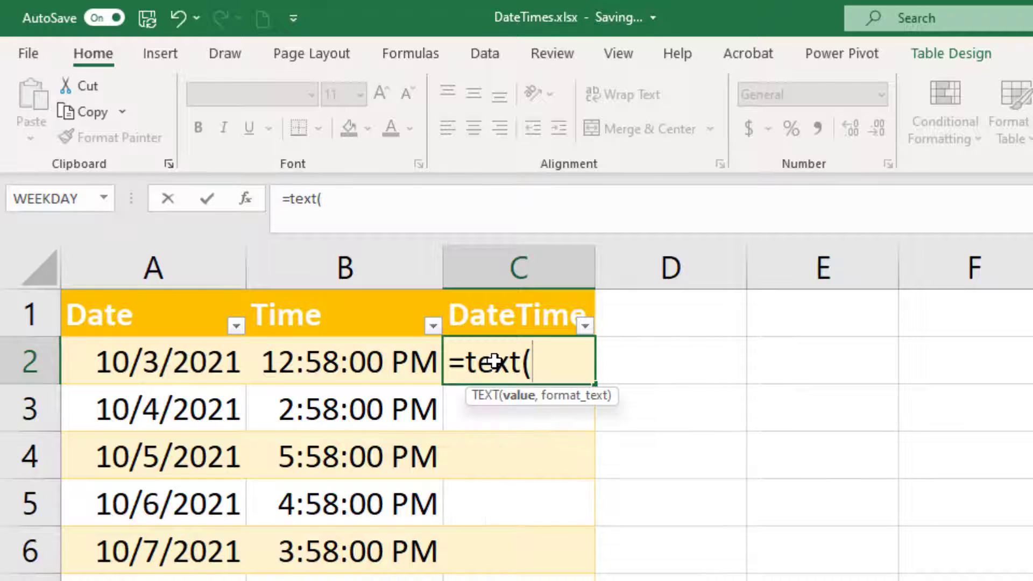
pyautogui.click(152, 361)
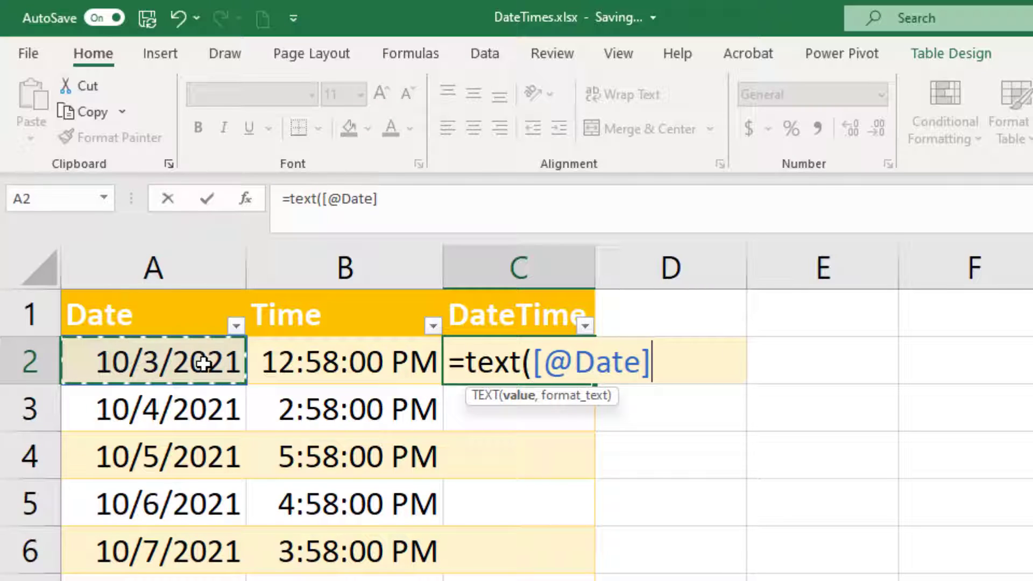
pyautogui.write(',')
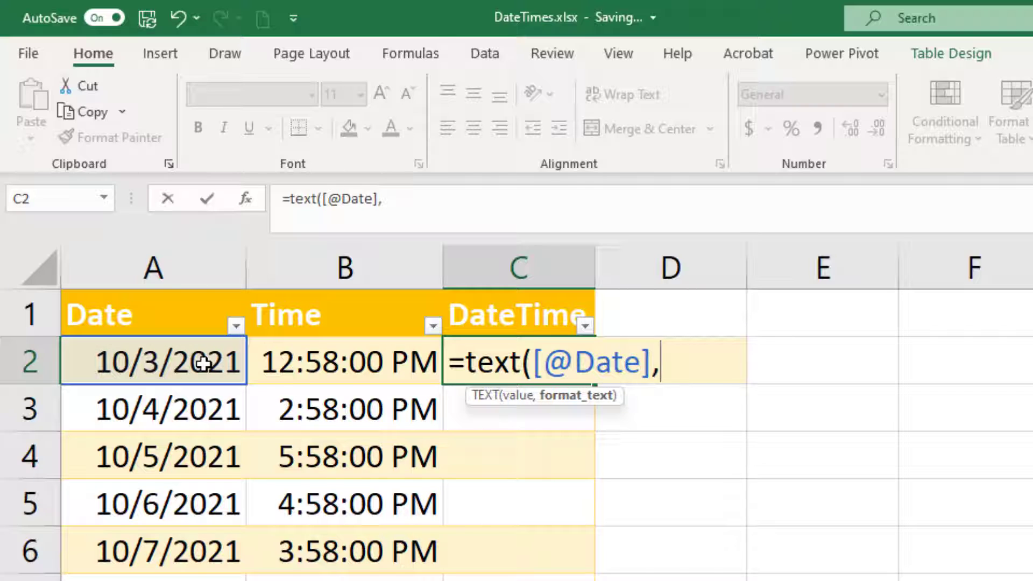
pyautogui.write('"')
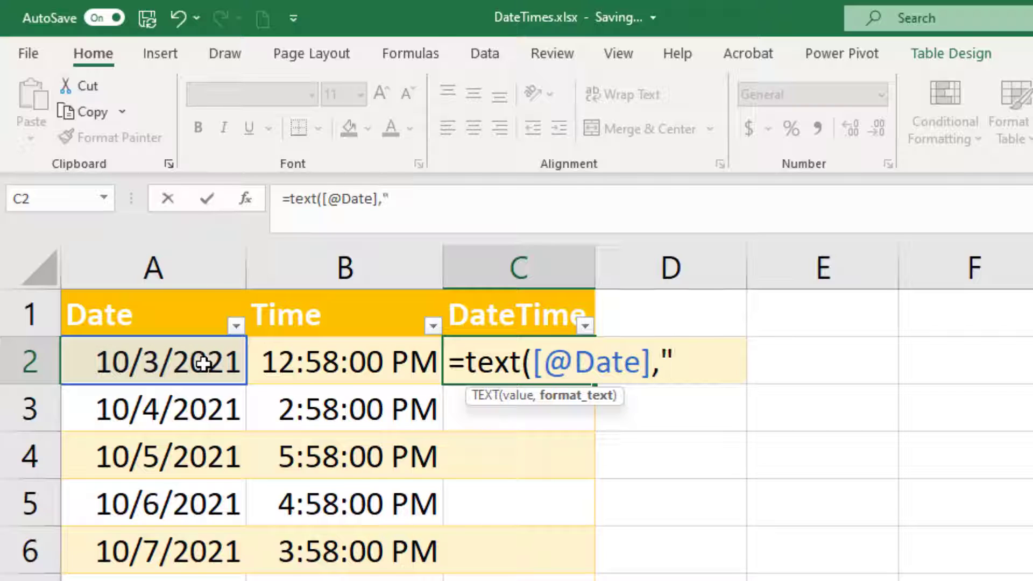
pyautogui.write('m/')
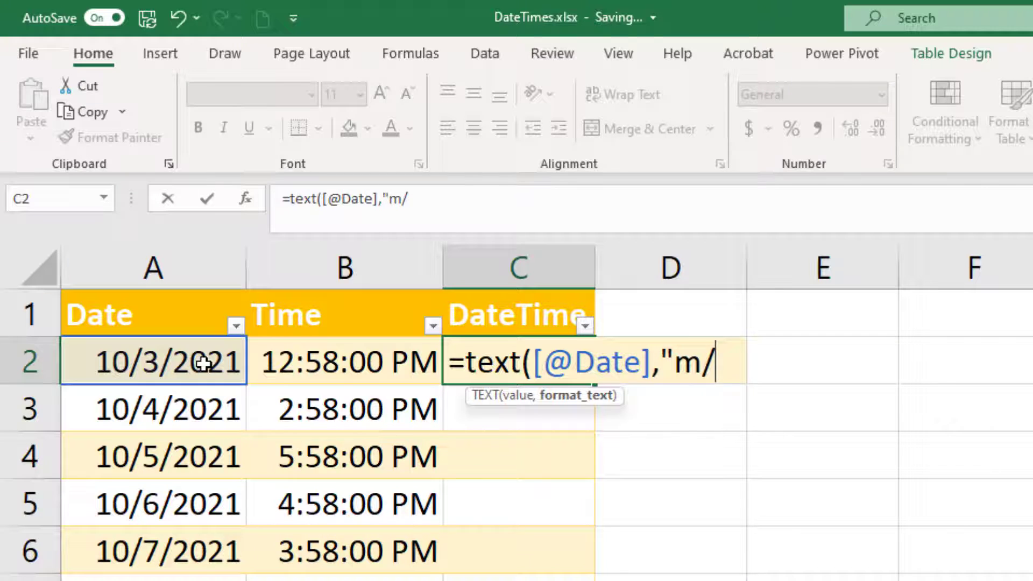
pyautogui.write('d/yyyy"')
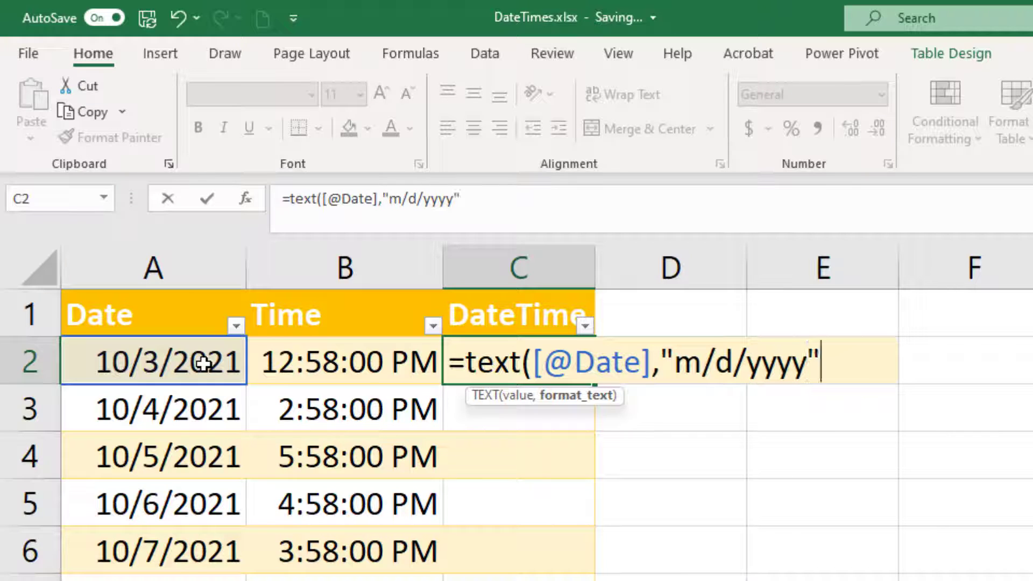
pyautogui.write(')')
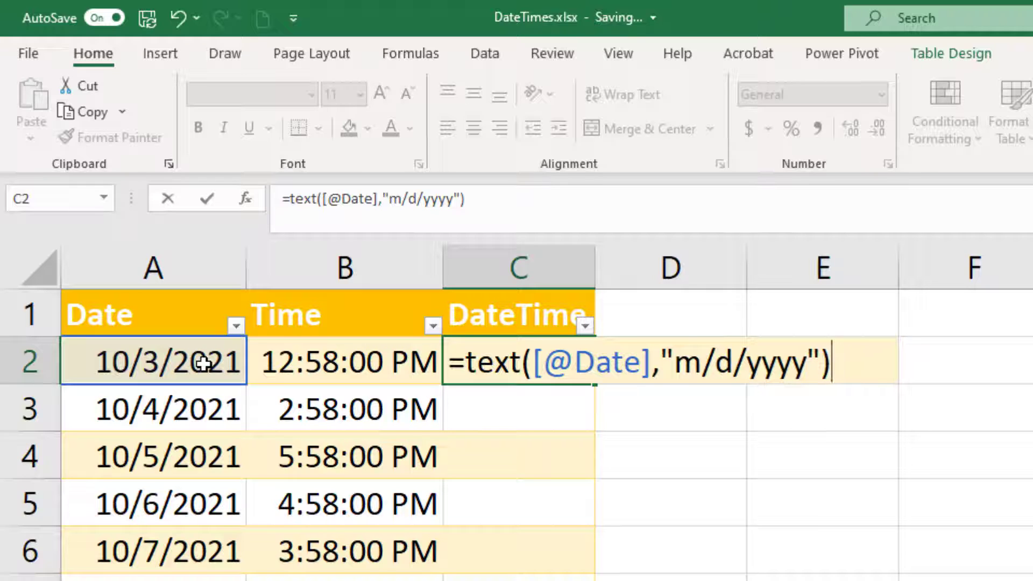
pyautogui.write('&" "&')
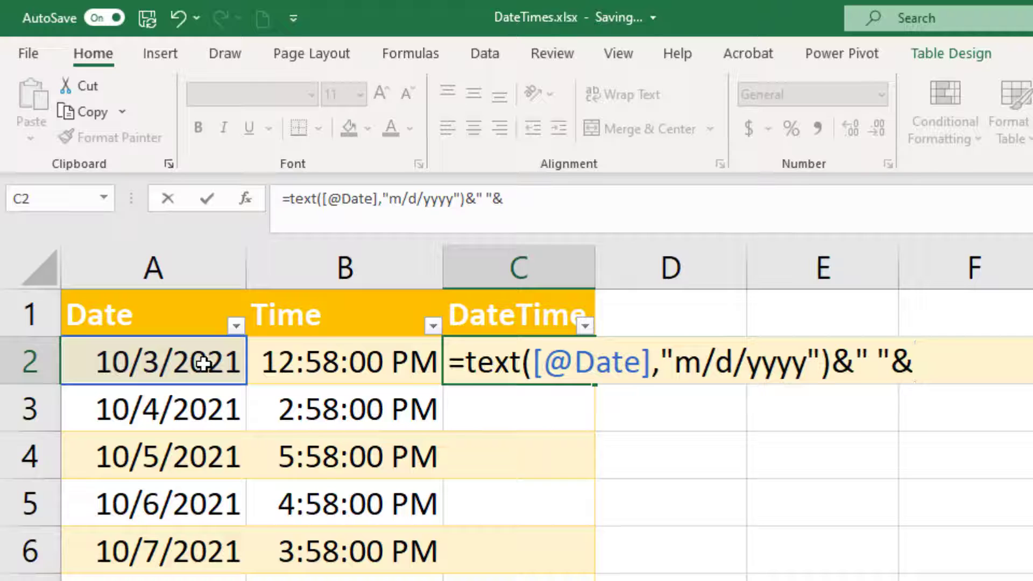
pyautogui.write('text([@Time')
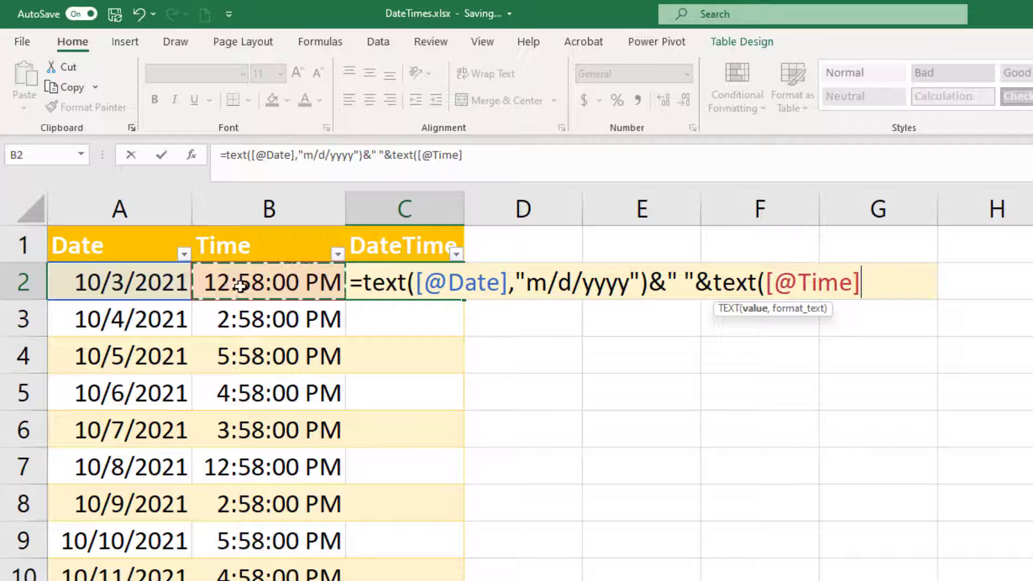
pyautogui.write(',')
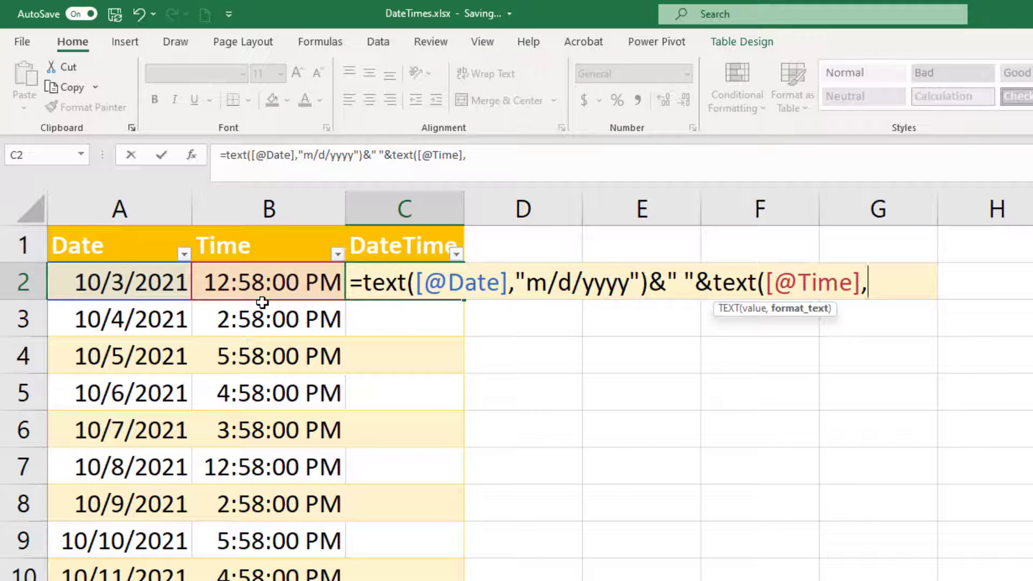
pyautogui.write('"')
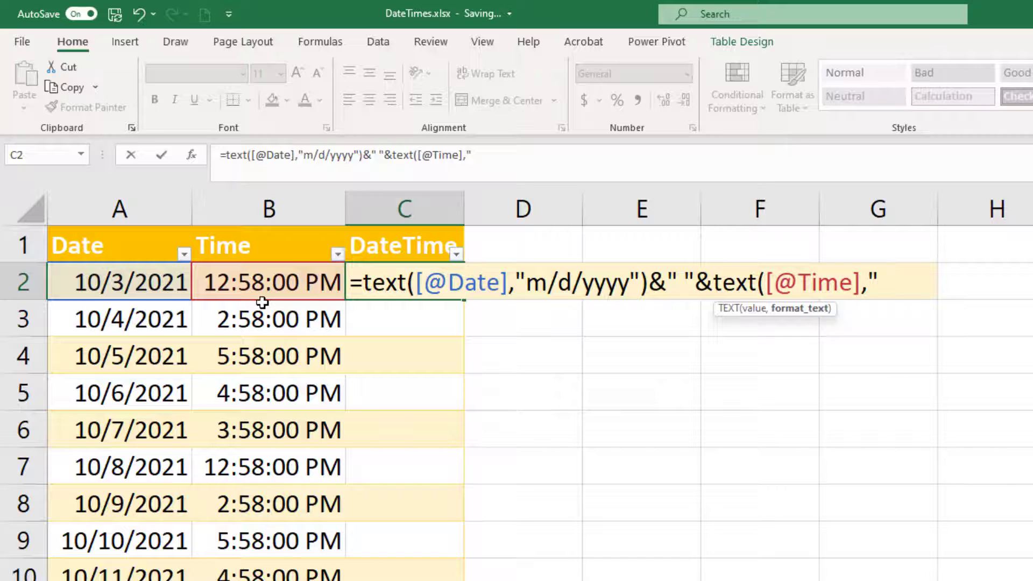
pyautogui.write('hh:')
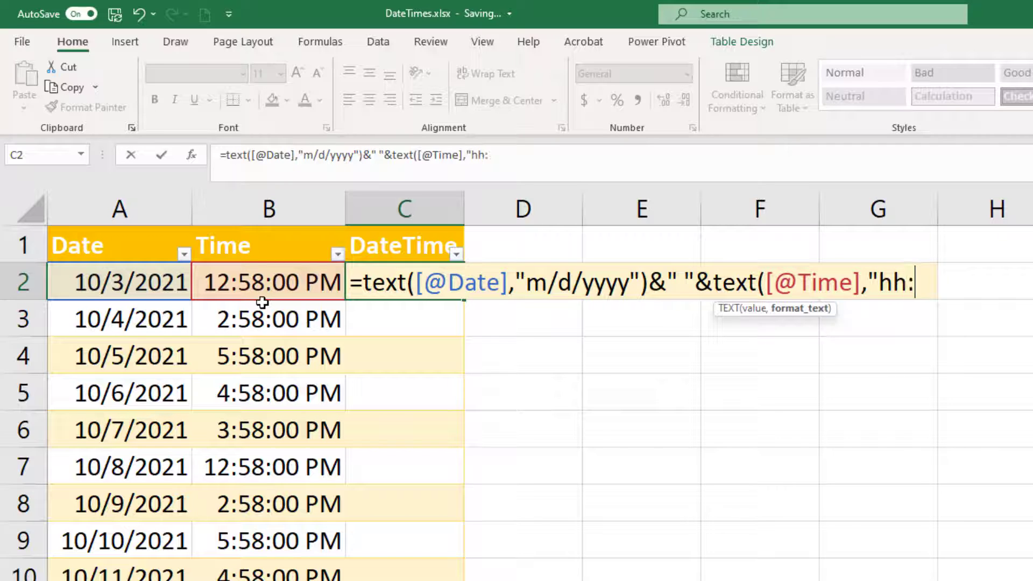
pyautogui.write('mm:ss"')
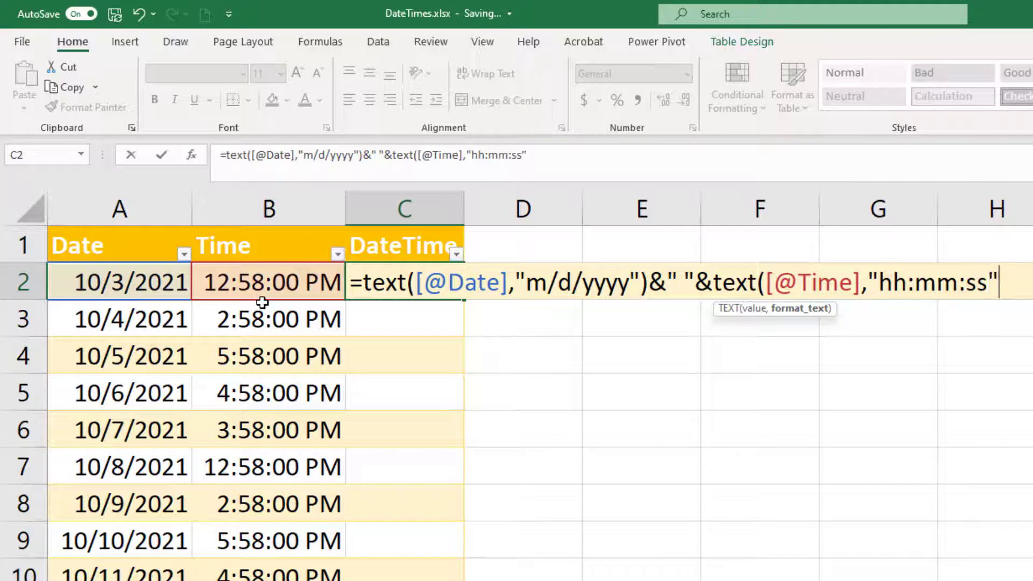
pyautogui.press('Return')
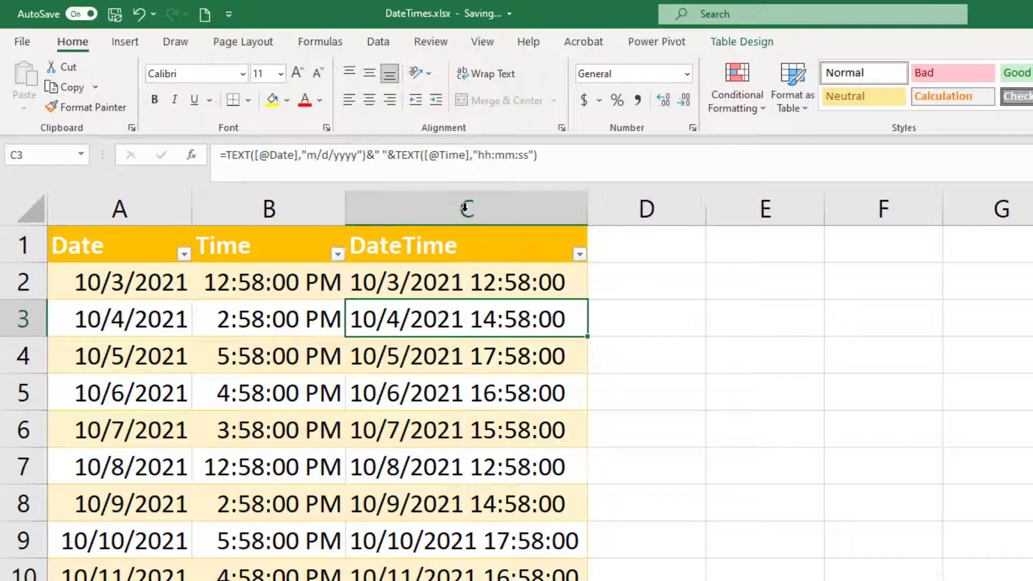
# Copy the DateTime column and select column D as the destination.
pyautogui.click(465, 281)
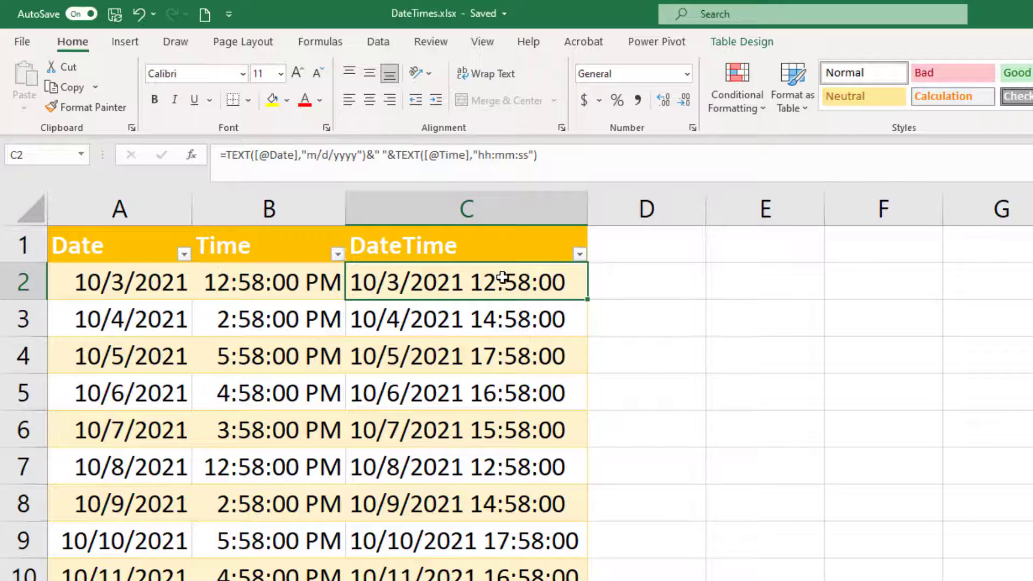
pyautogui.click(467, 209)
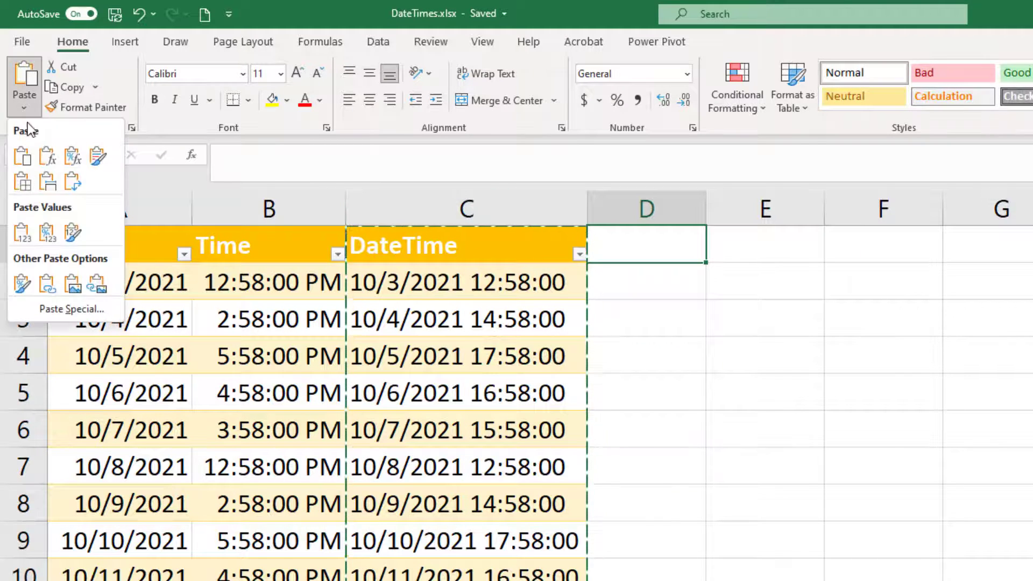
# Paste the DateTime results into column D as Values, then check D7 holds a value.
pyautogui.click(21, 232)
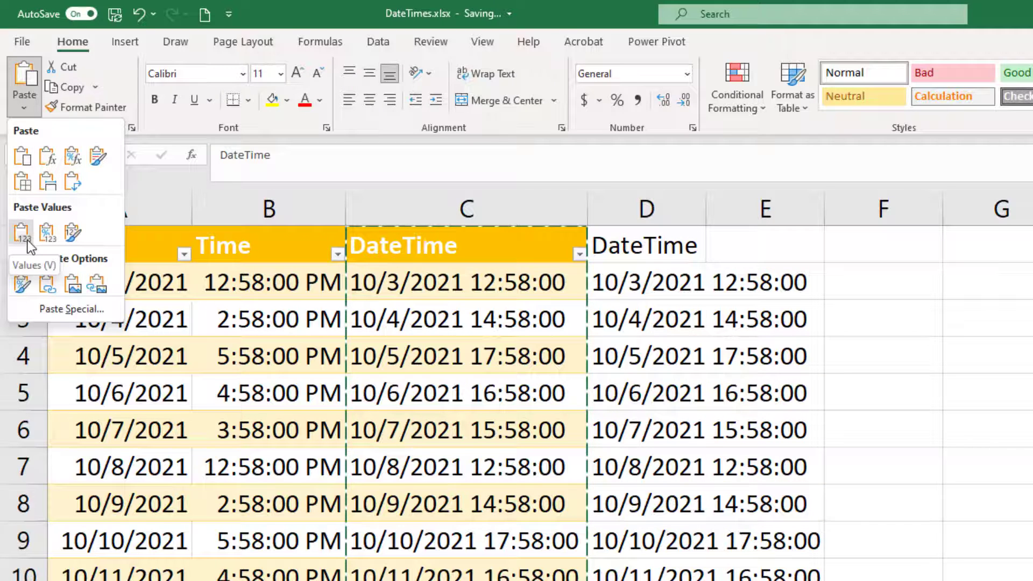
pyautogui.click(21, 232)
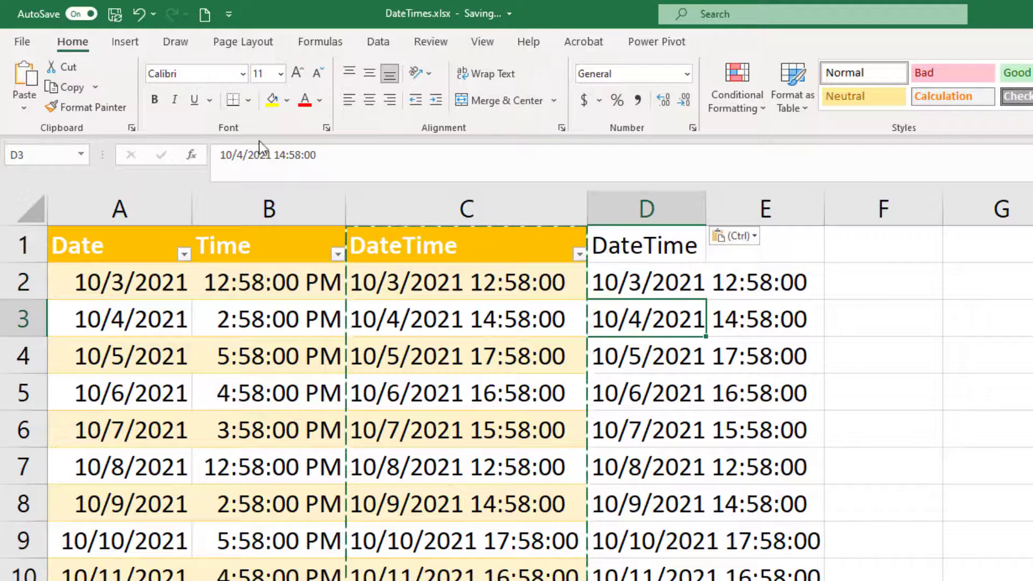
pyautogui.moveTo(221, 162)
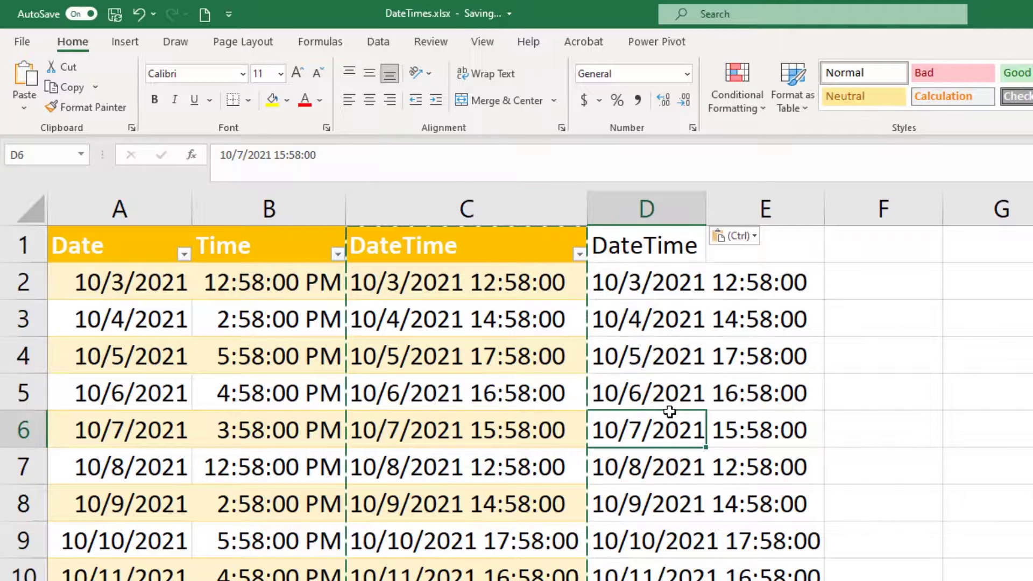
pyautogui.click(646, 466)
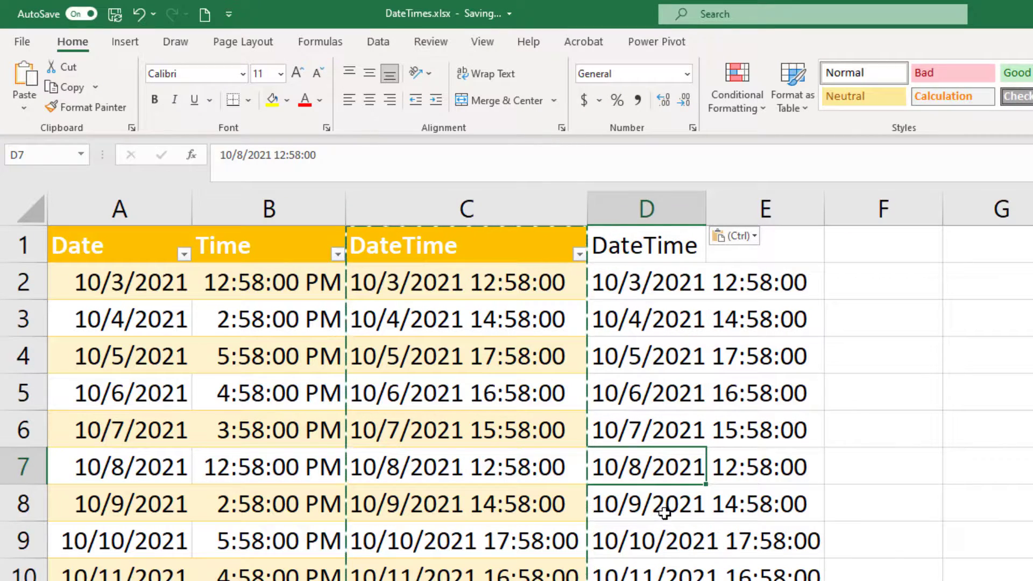